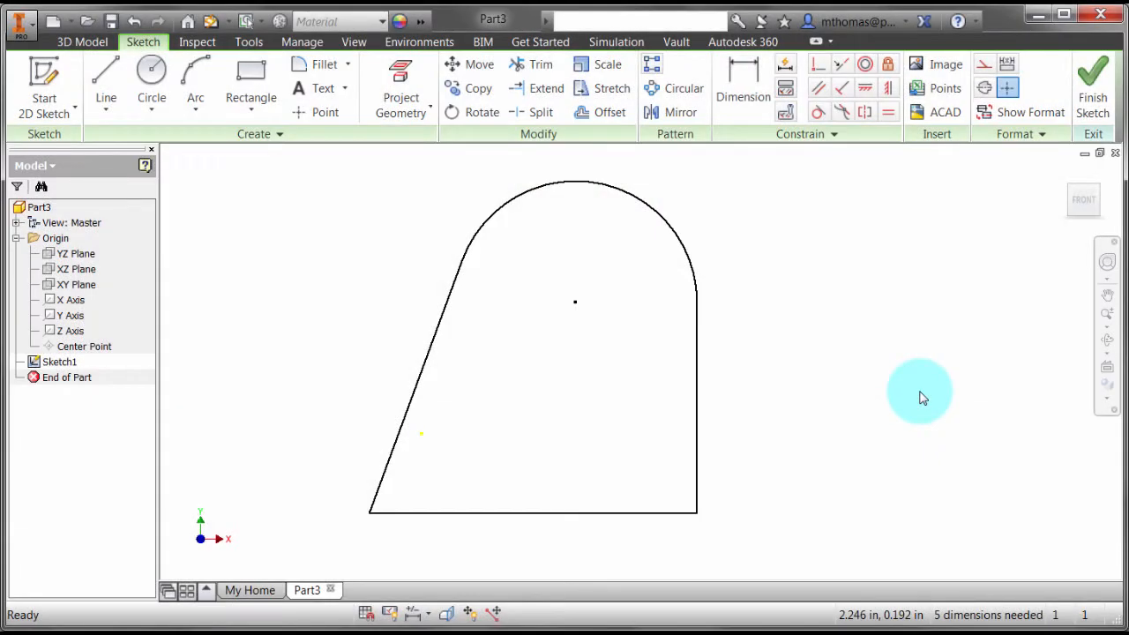
mouse_move(767, 155)
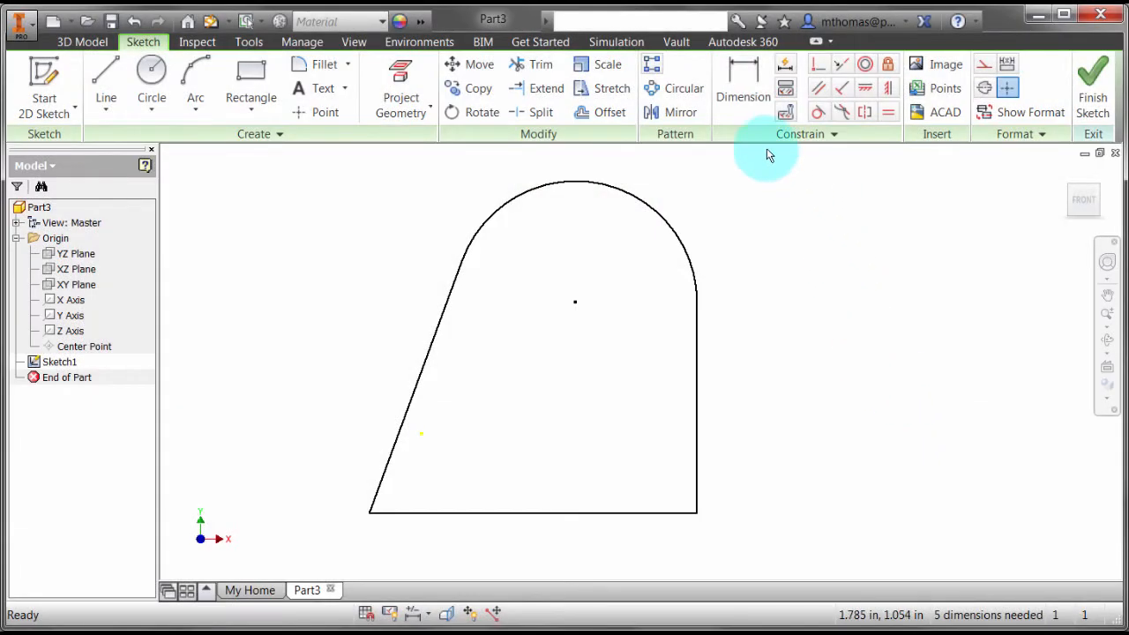
Step: Start the Dimension tool on the arched sketch profile
left_click(743, 88)
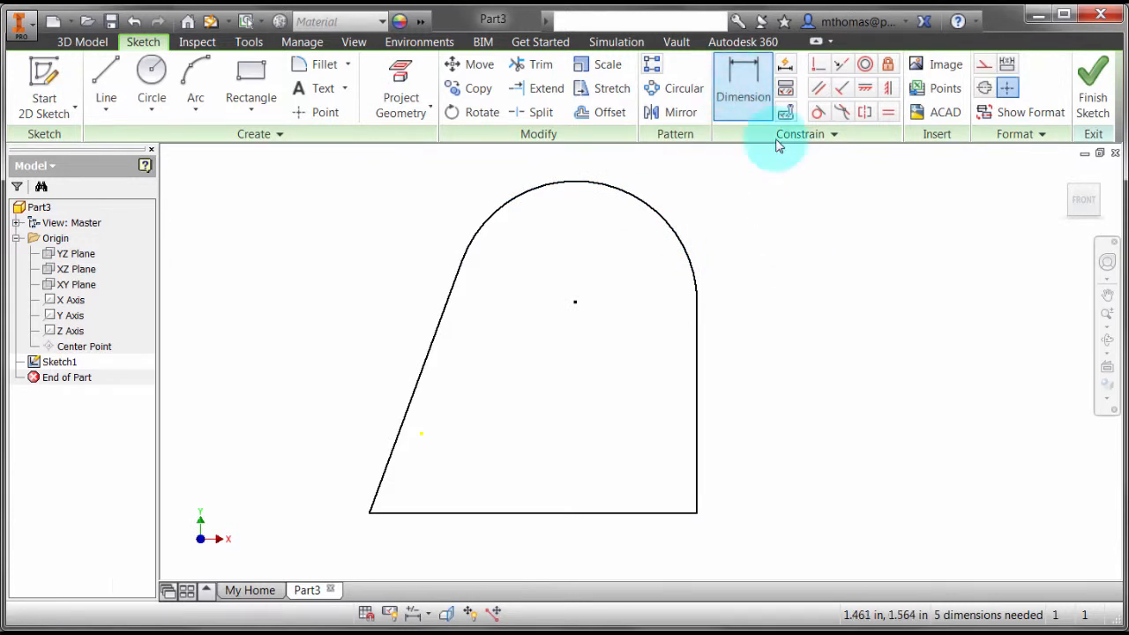
Step: Dimension the arc top to the bottom line as a 1.450 in vertical height
left_click(743, 88)
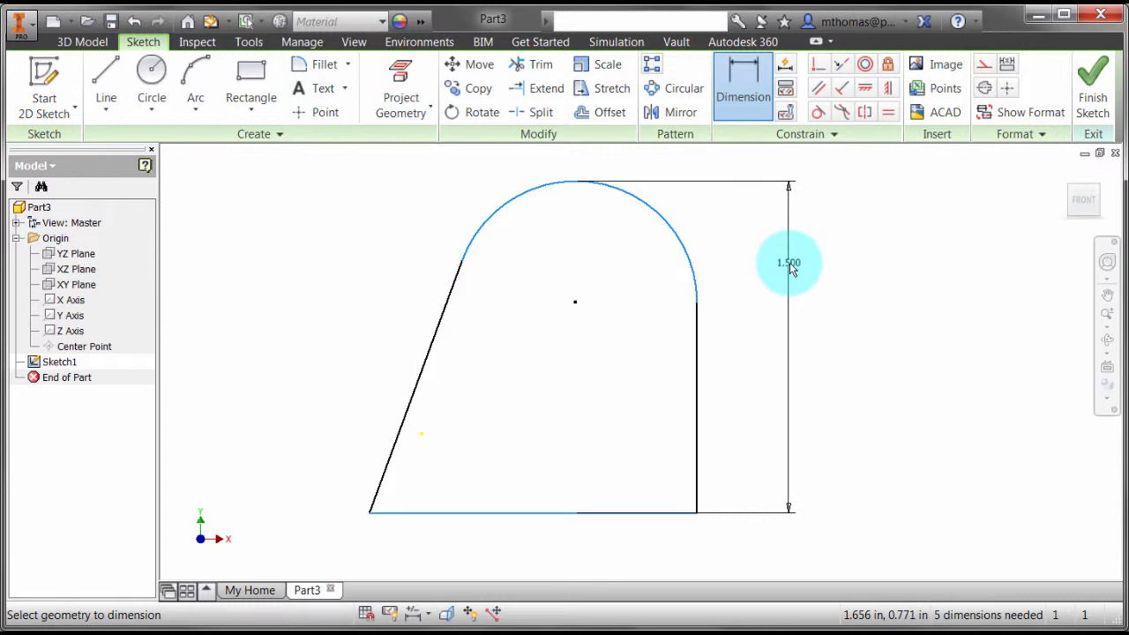
left_click(788, 262)
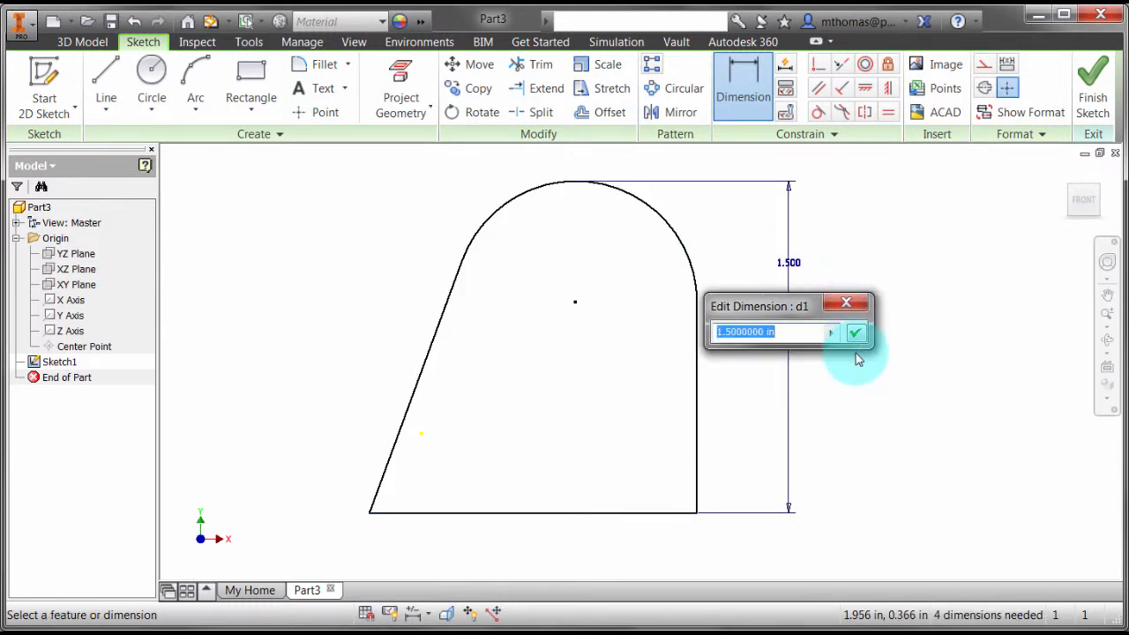
left_click(855, 333)
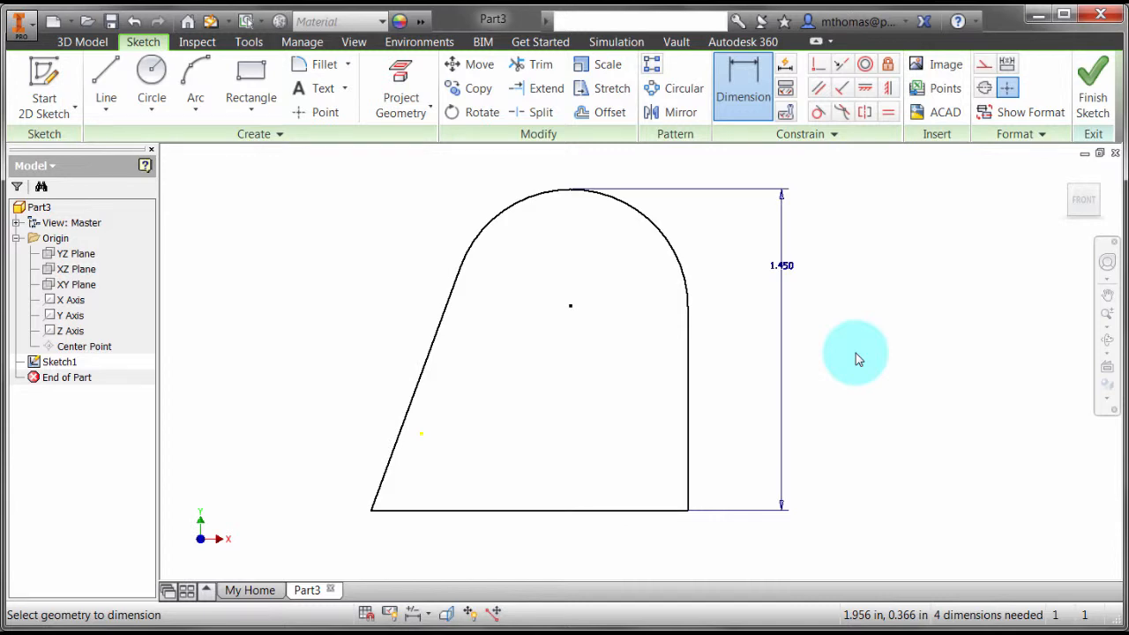
Step: Draw a sloped line inside the shape and dimension it 1.069 in from the arc
left_click(105, 80)
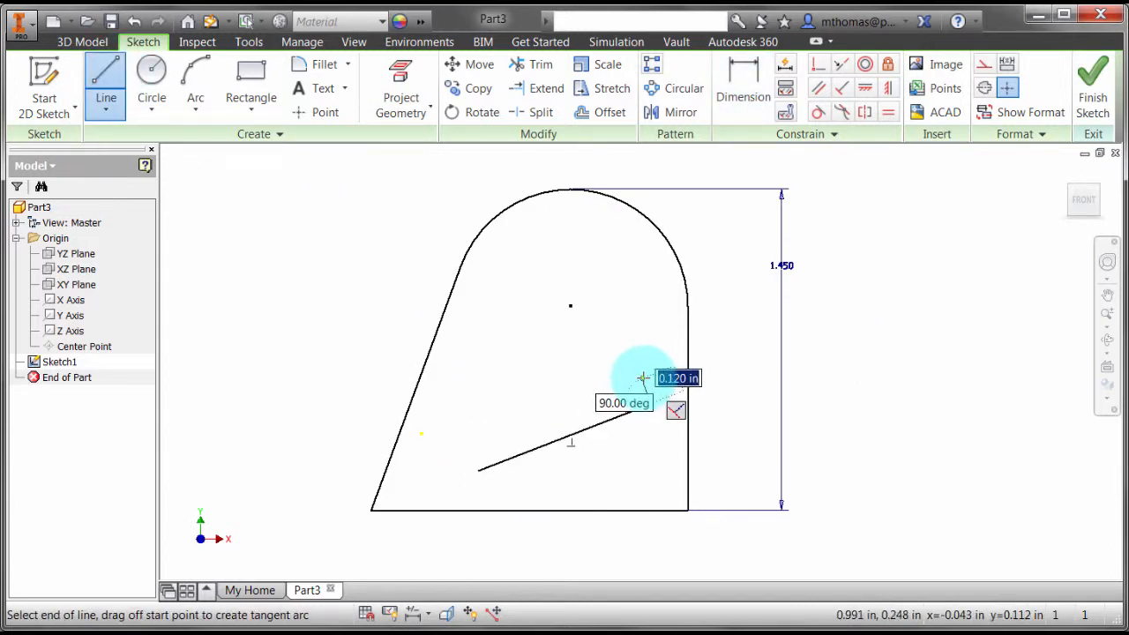
left_click(742, 87)
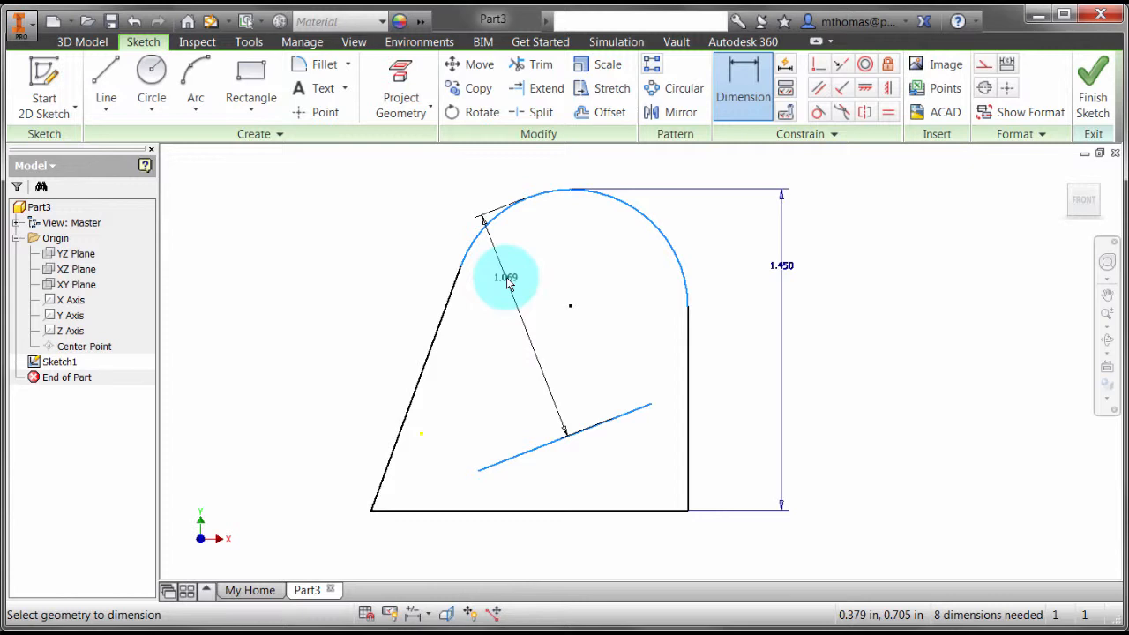
left_click(506, 277)
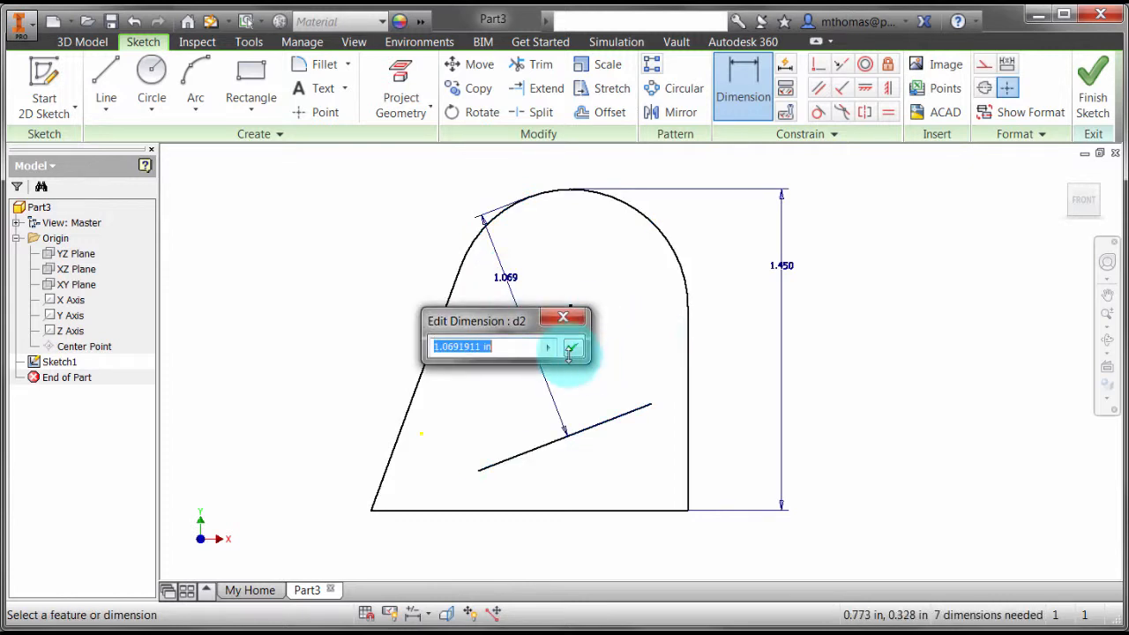
left_click(571, 346)
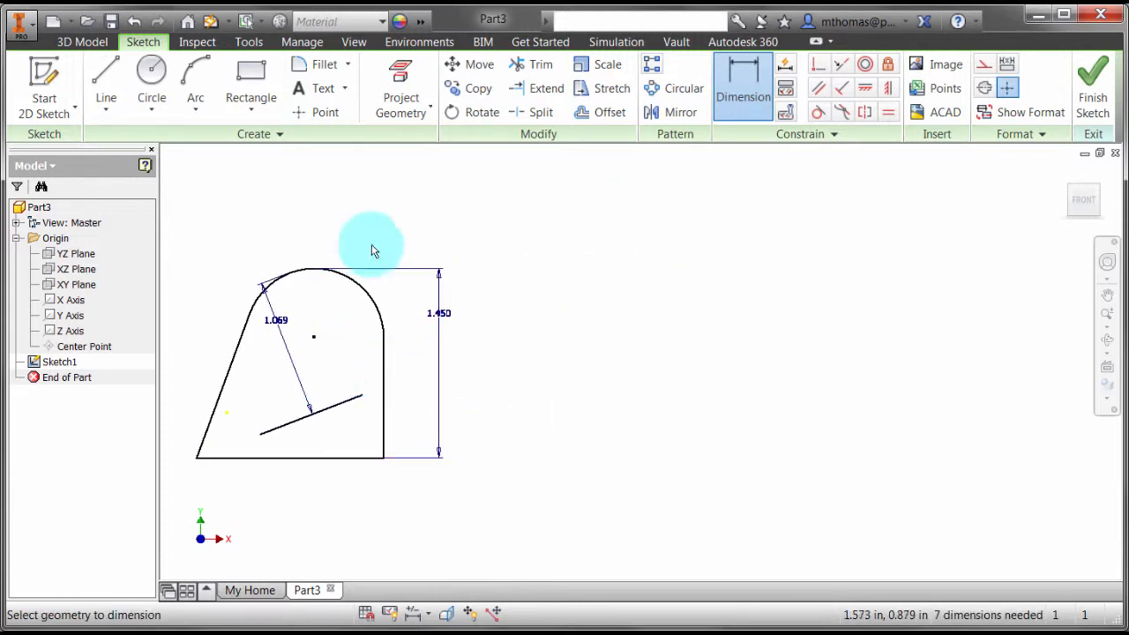
mouse_move(834, 265)
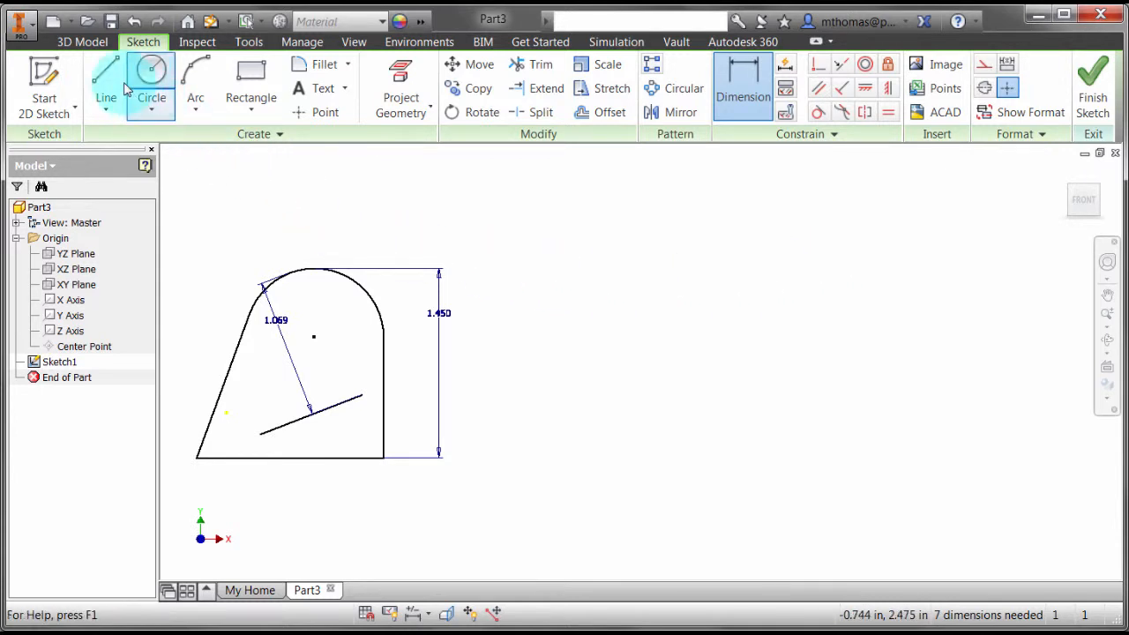
Step: Draw a long horizontal line formatted as a centerline for the shaft
left_click(106, 80)
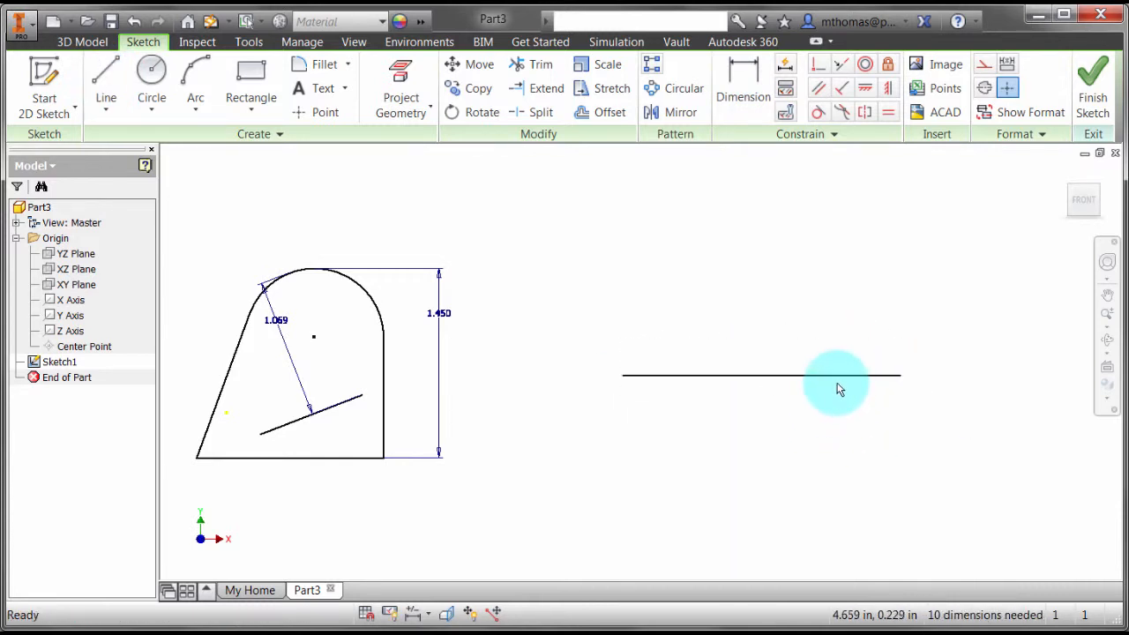
left_click(984, 88)
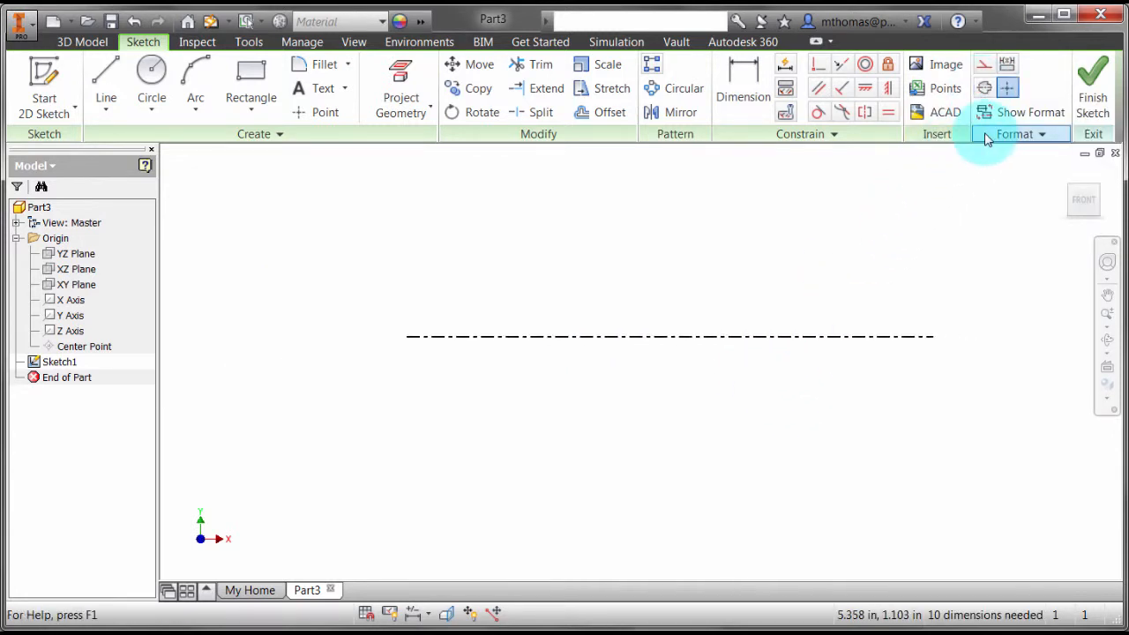
left_click(251, 79)
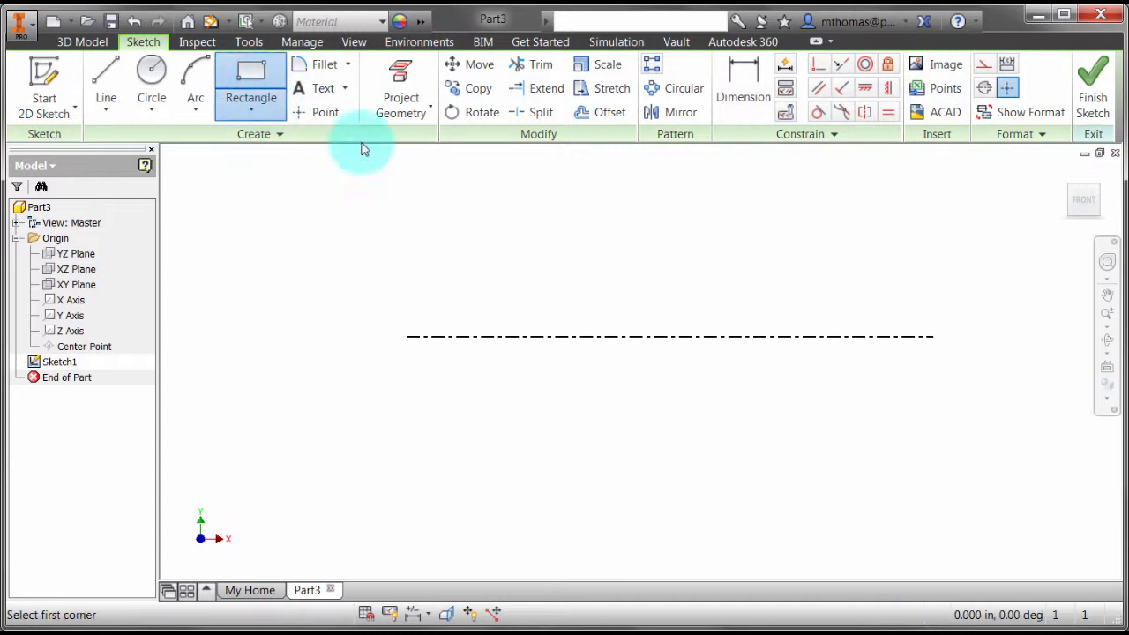
Step: Draw three adjoining two-point rectangles along the centerline as the stepped shaft
left_click(445, 322)
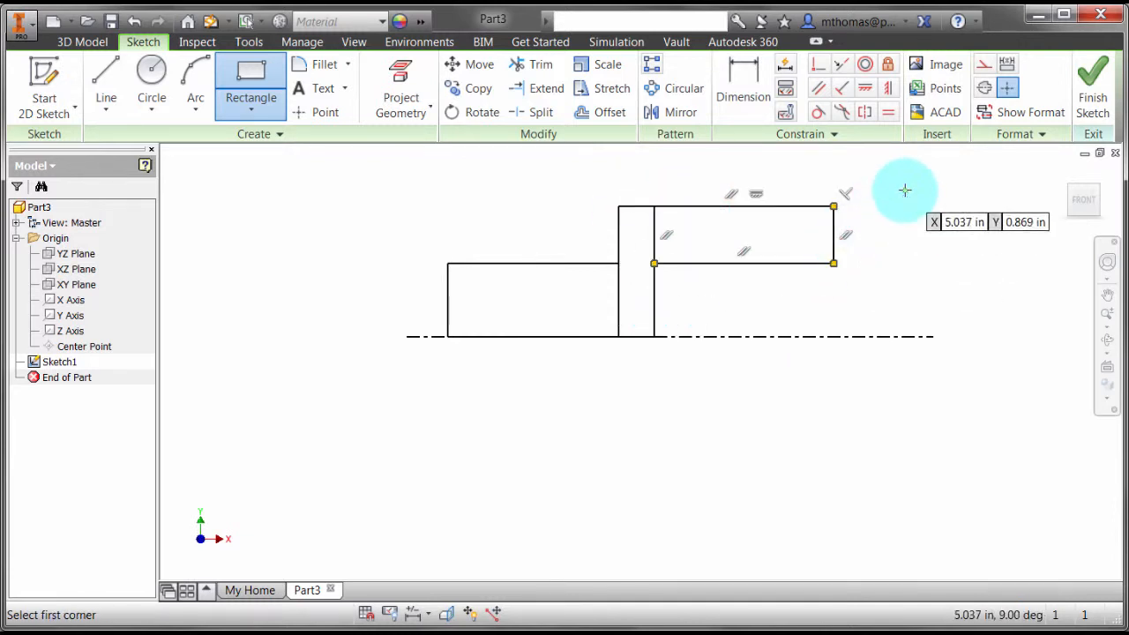
left_click(742, 88)
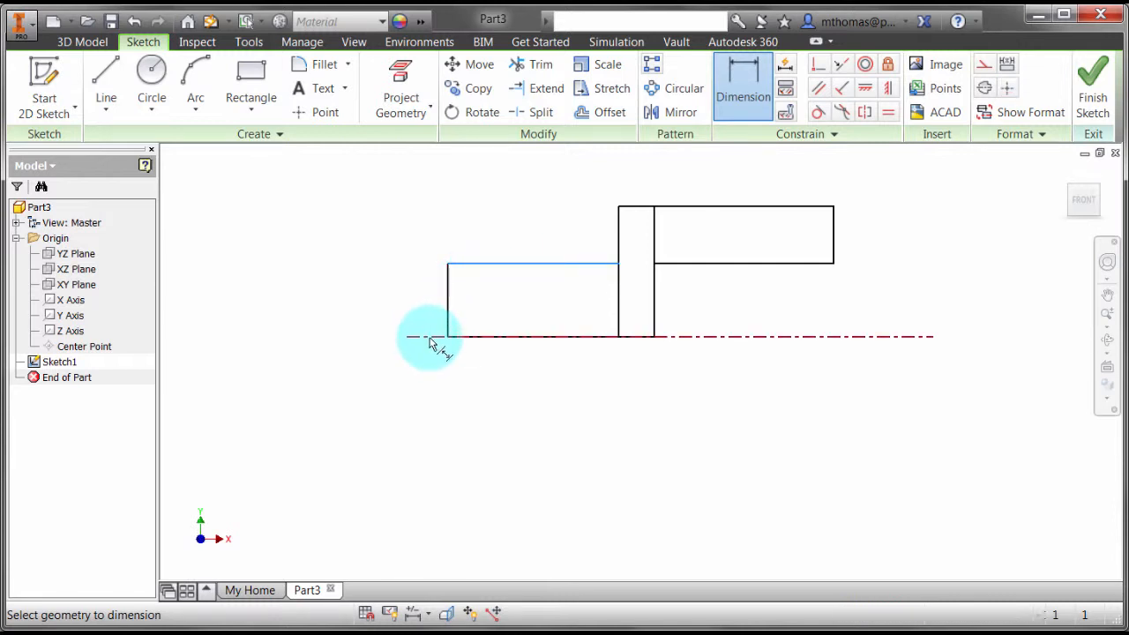
Step: Add diameter dimensions across the centerline: 0.500 small step, 1.875 tallest step
left_click(432, 335)
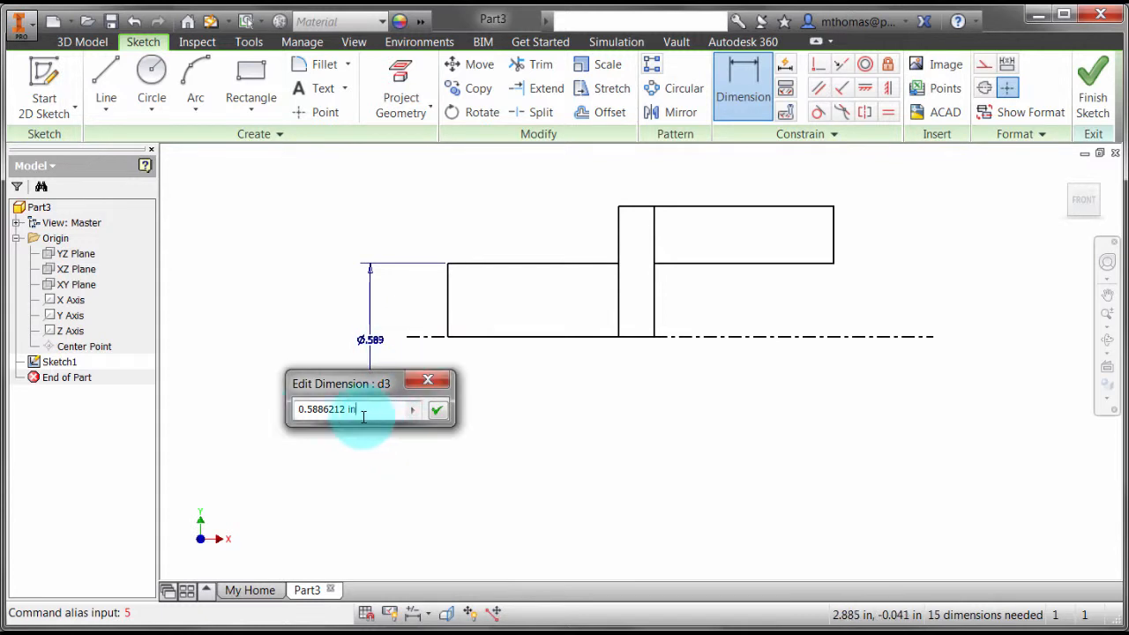
left_click(438, 409)
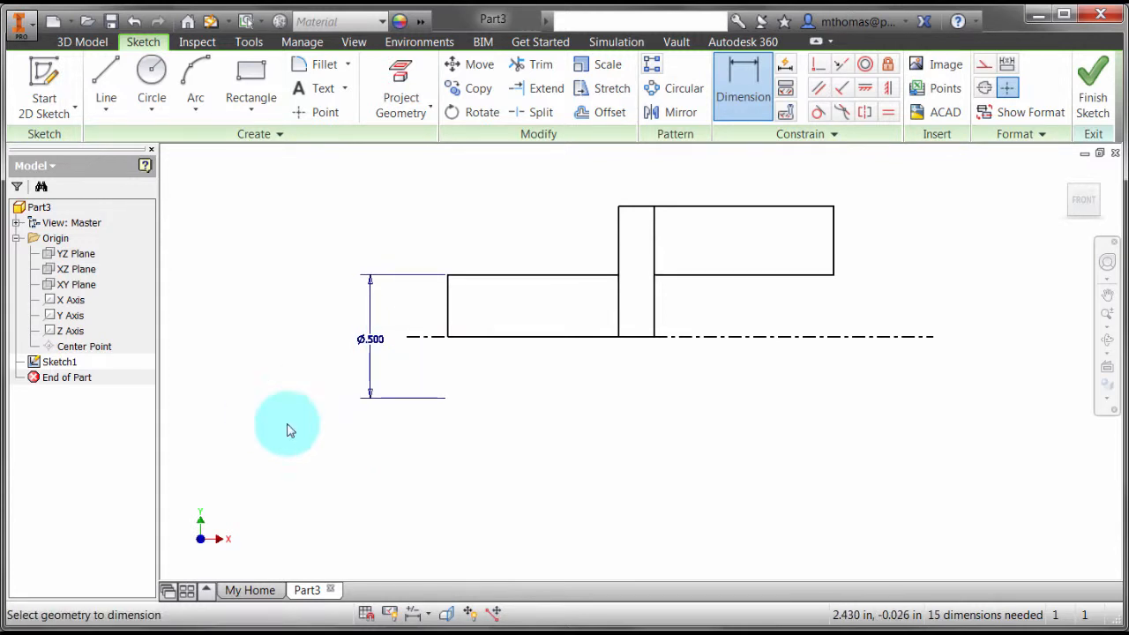
left_click(885, 313)
type("1+")
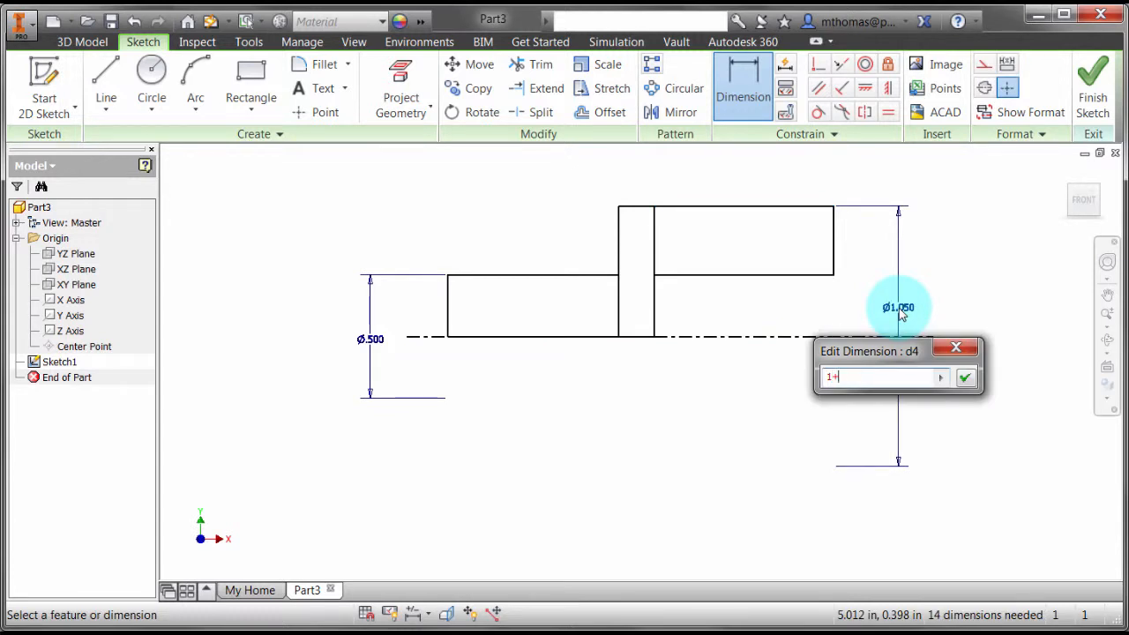
left_click(966, 378)
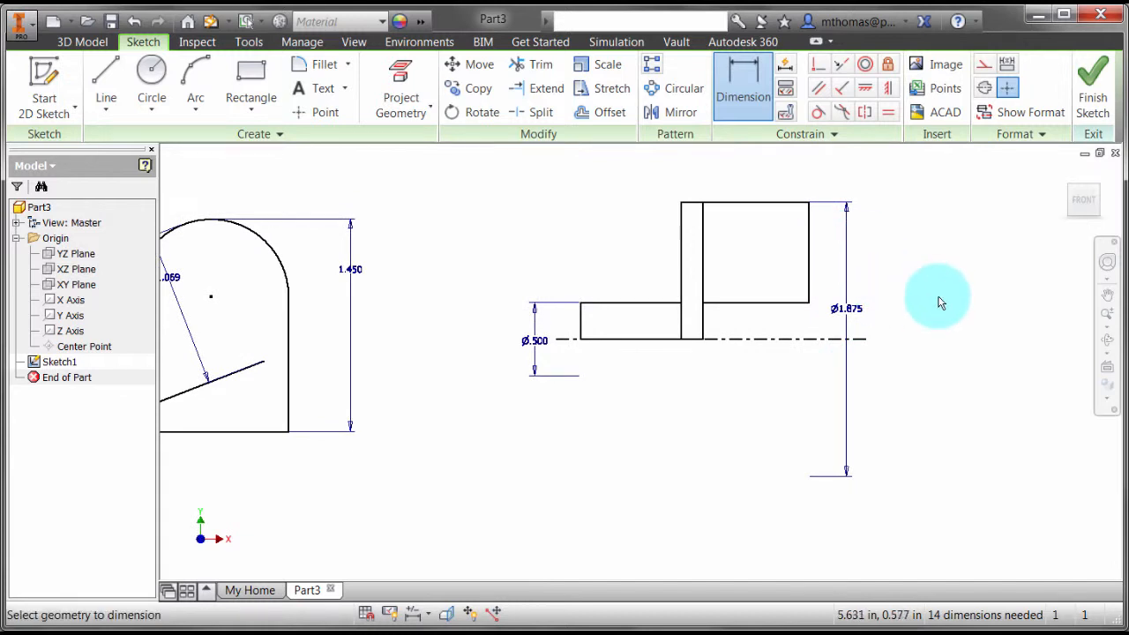
mouse_move(937, 282)
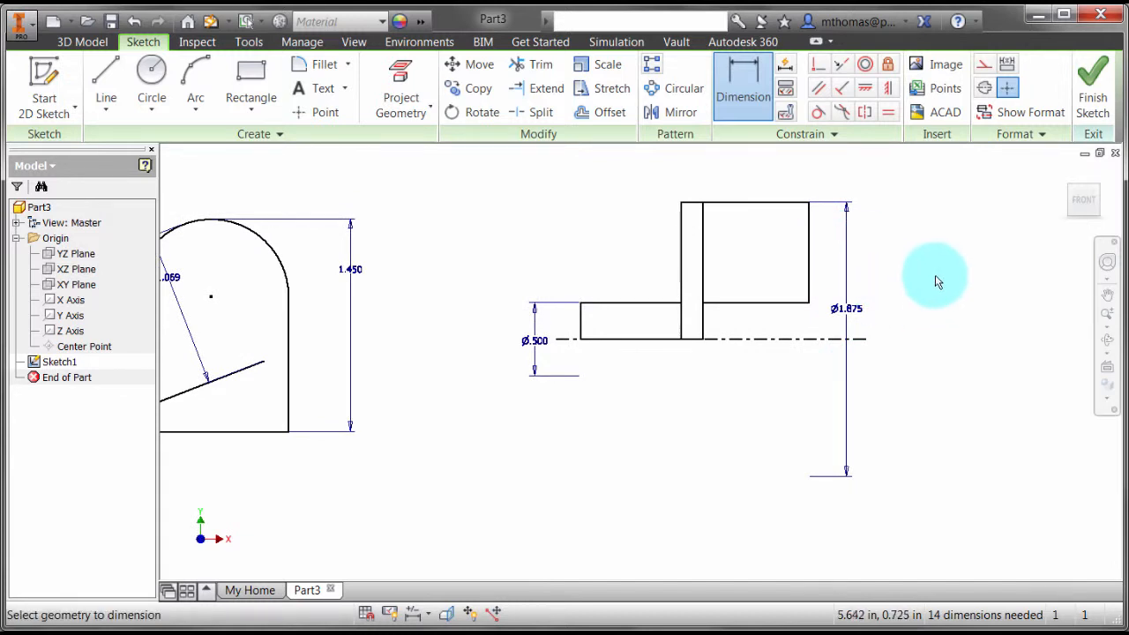
mouse_move(916, 269)
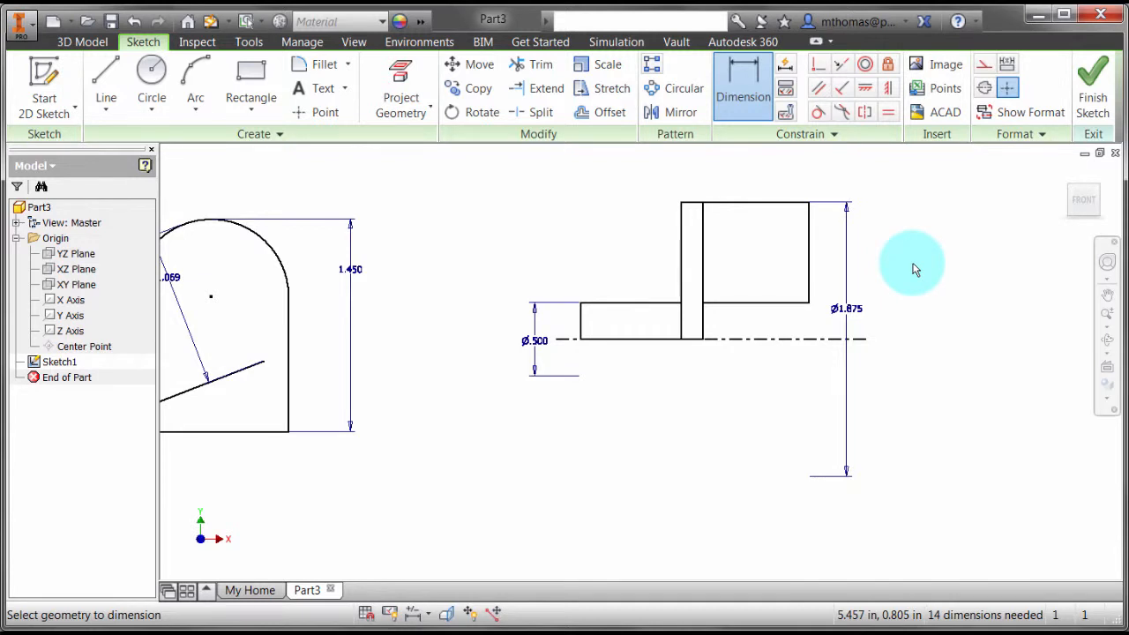